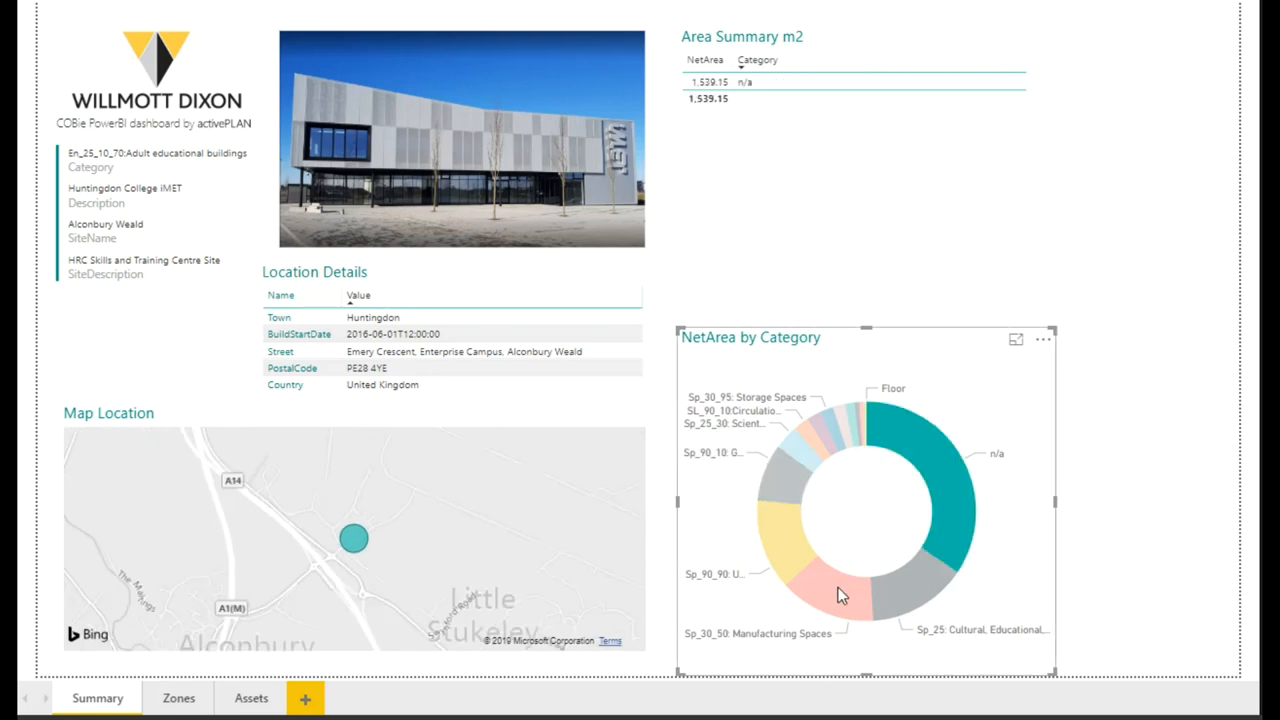
Step: Filter by a donut slice, then highlight the Sp_30_95: Storage Spaces row in Area Summary
click(843, 595)
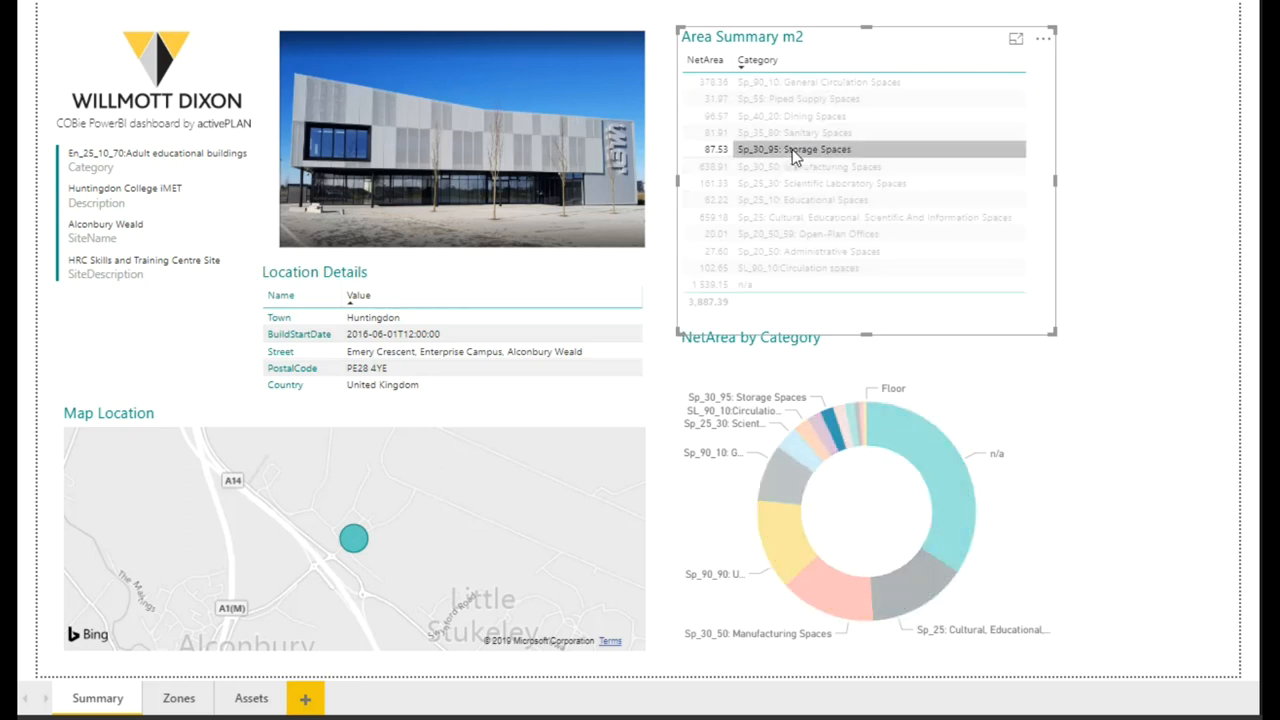
click(178, 698)
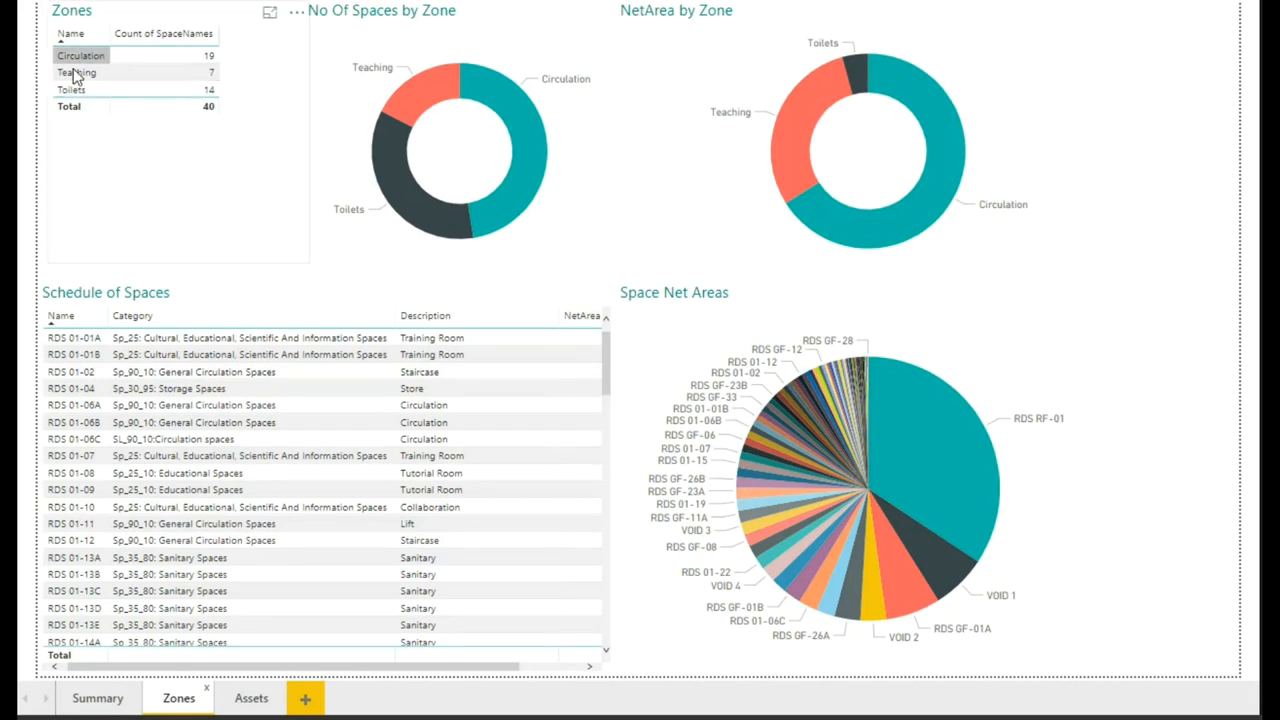
Step: Filter the schedule to the Teaching zone, then to the VOID 4 pie slice
click(77, 72)
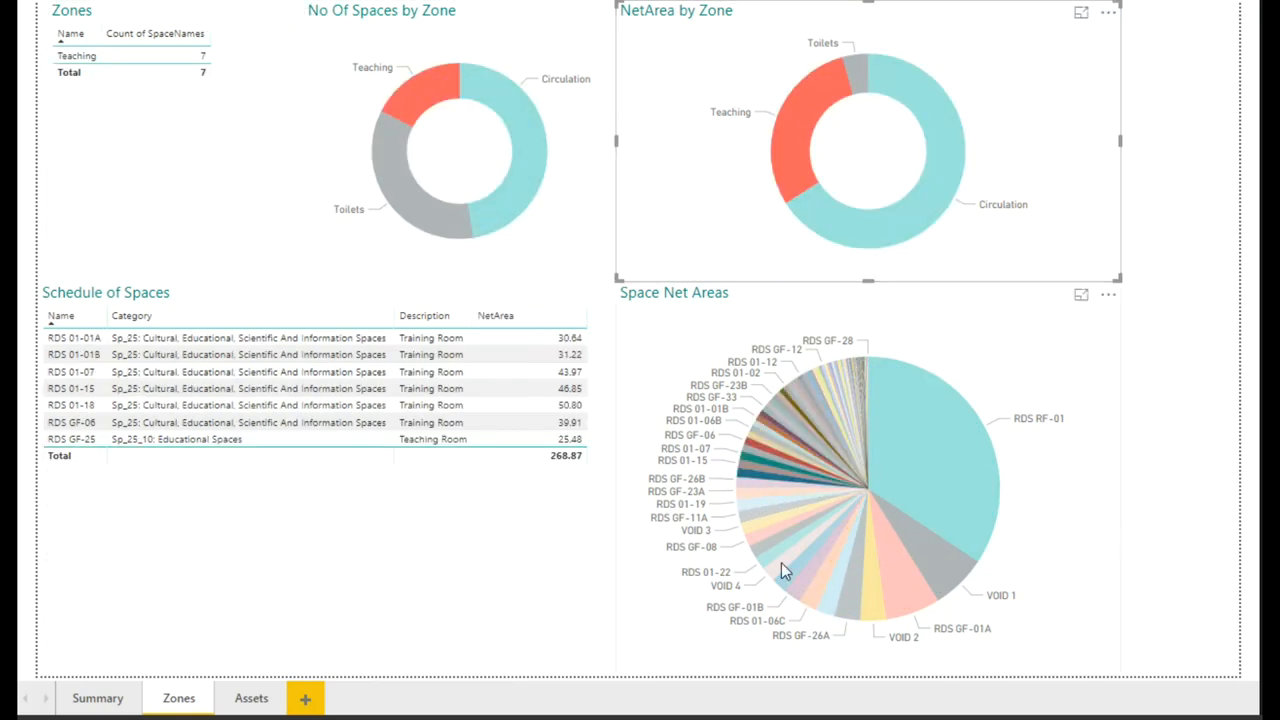
click(785, 570)
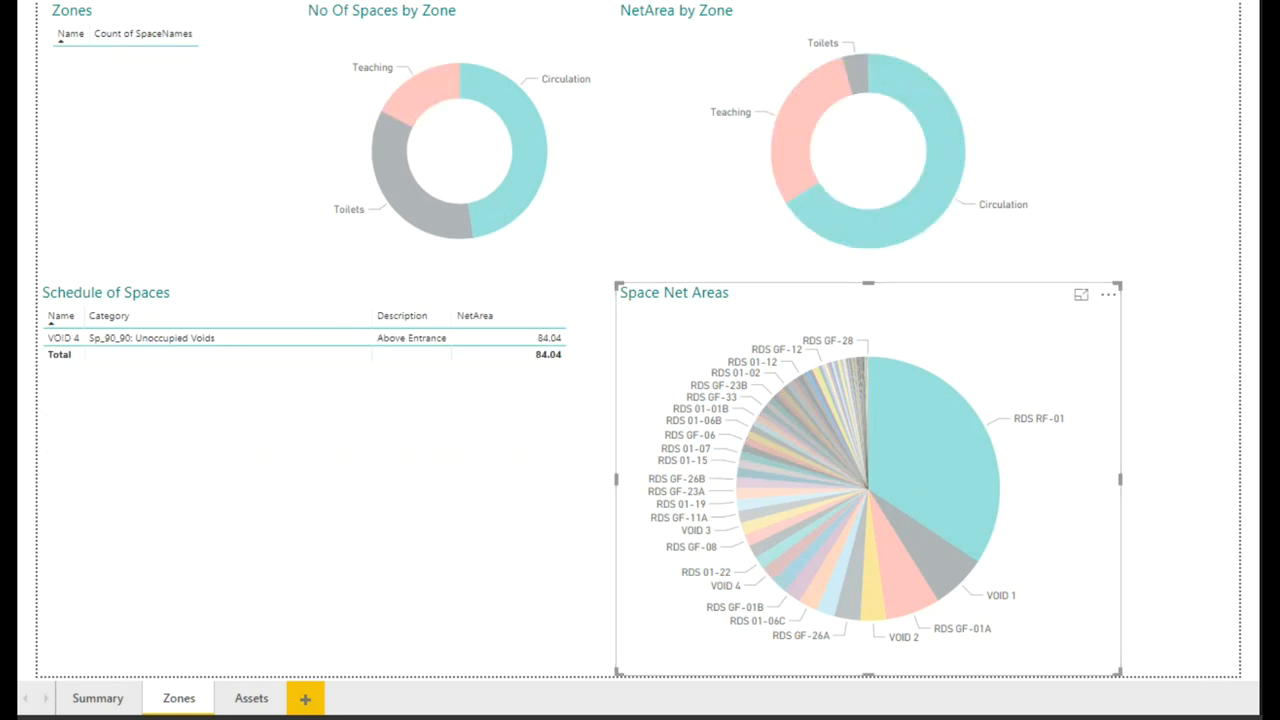
click(251, 698)
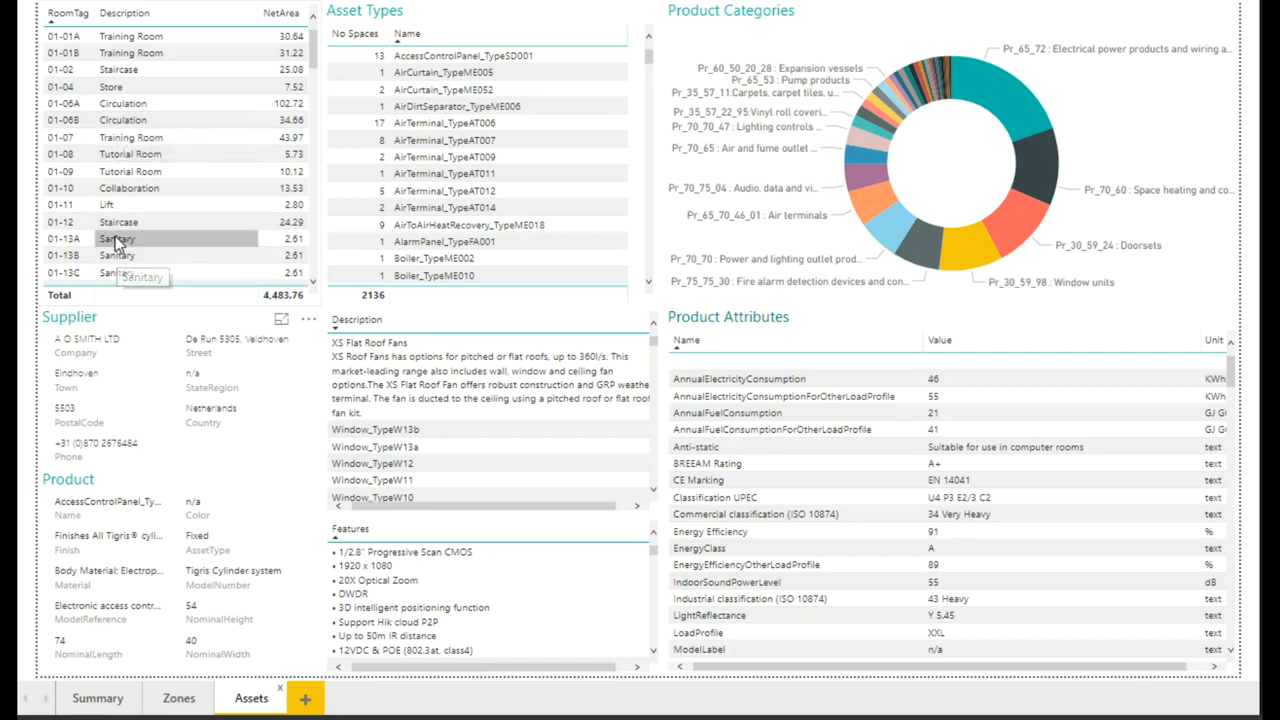
Step: Select room 01-13A Sanitary and the FLOOR-VINYL-TYPE-B asset type to show its Tarkett details
click(116, 238)
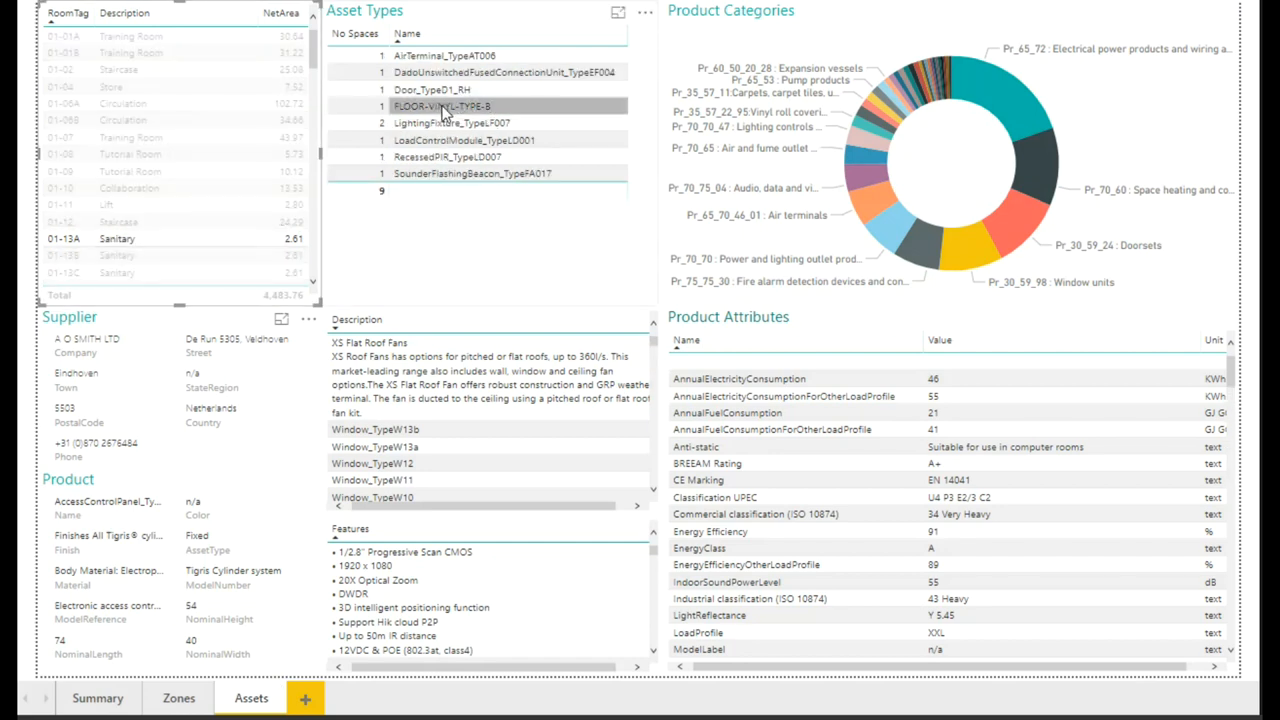
click(443, 106)
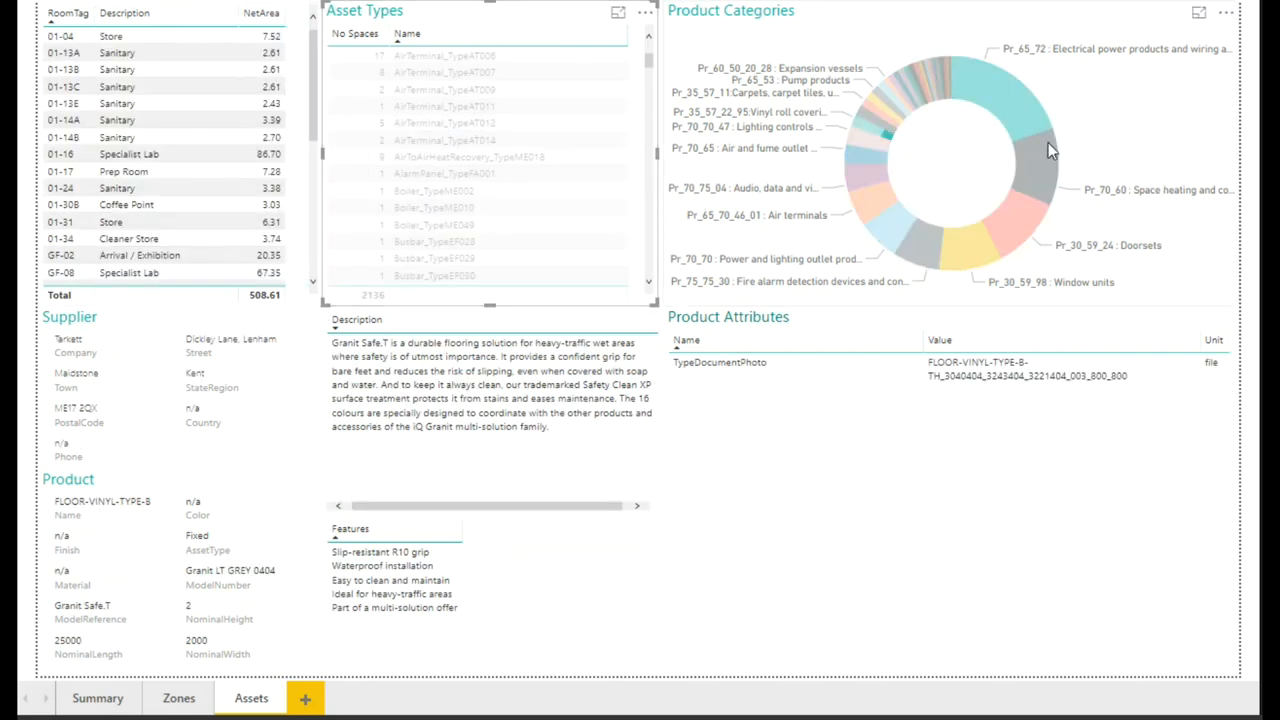